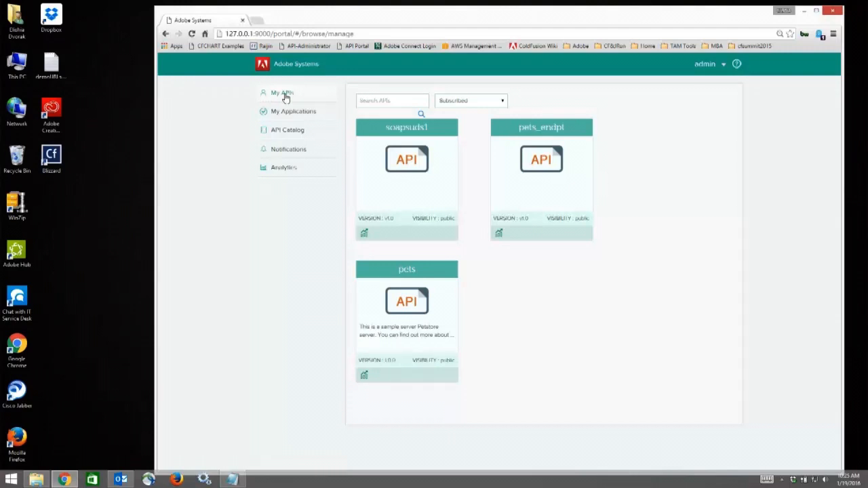
mouse_move(475, 190)
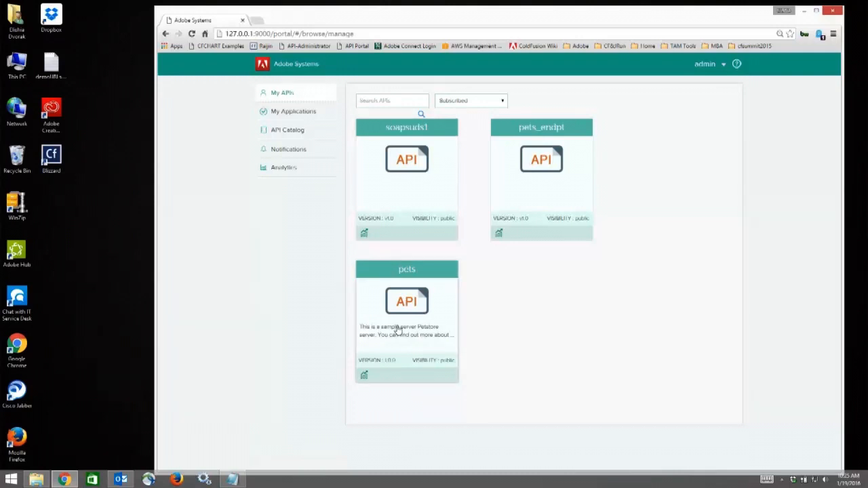
- Review the pets API's details and Try Out endpoints, then move to the API Catalog
click(407, 301)
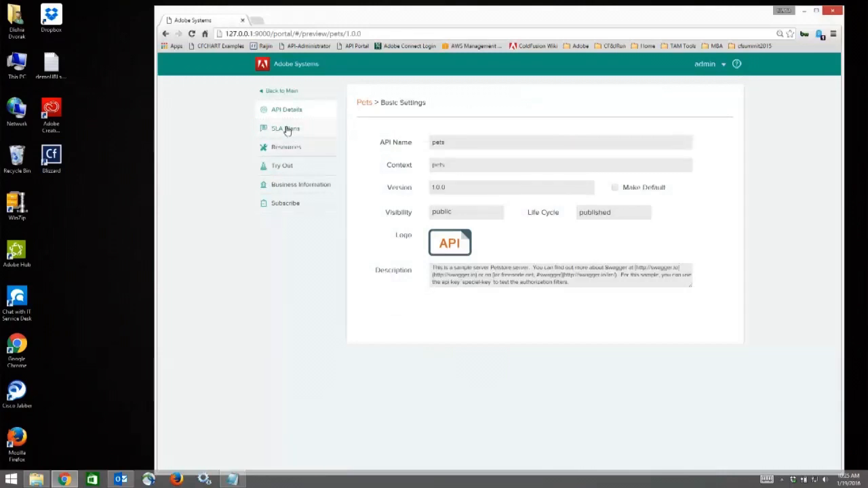
mouse_move(286, 146)
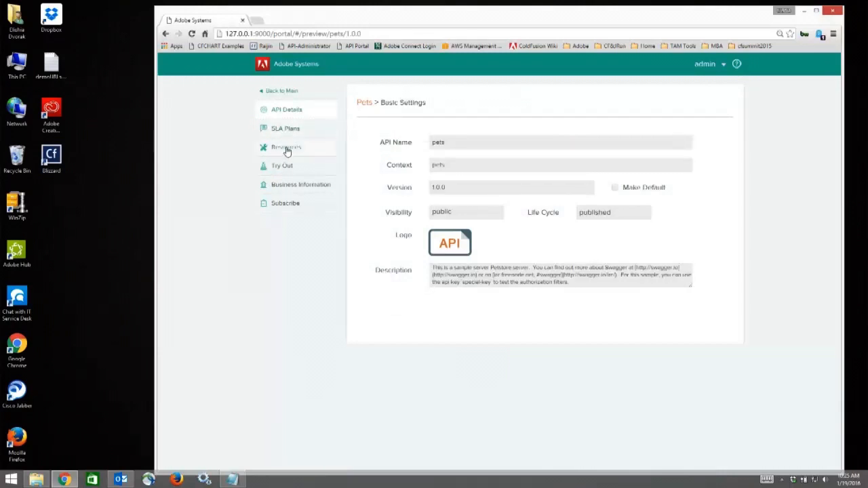
click(279, 165)
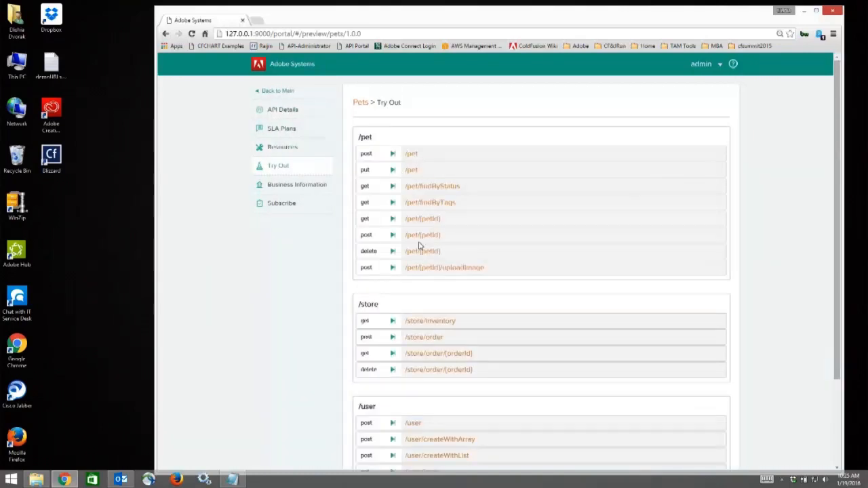
mouse_move(304, 192)
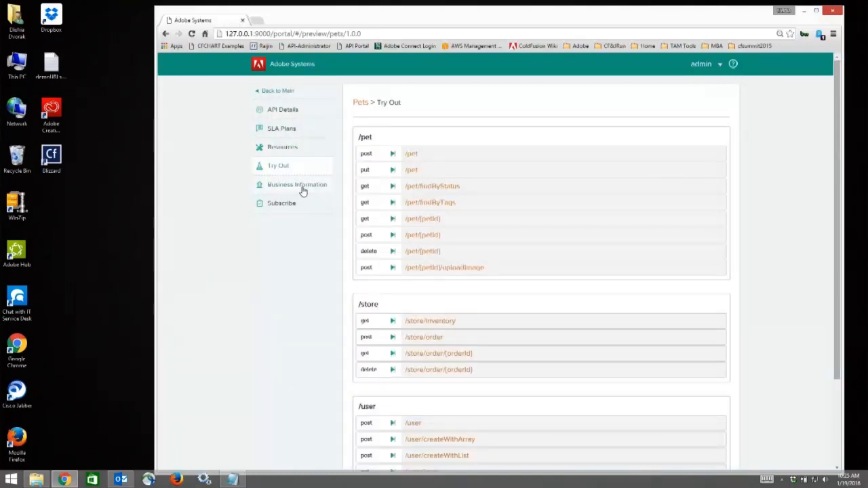
mouse_move(292, 204)
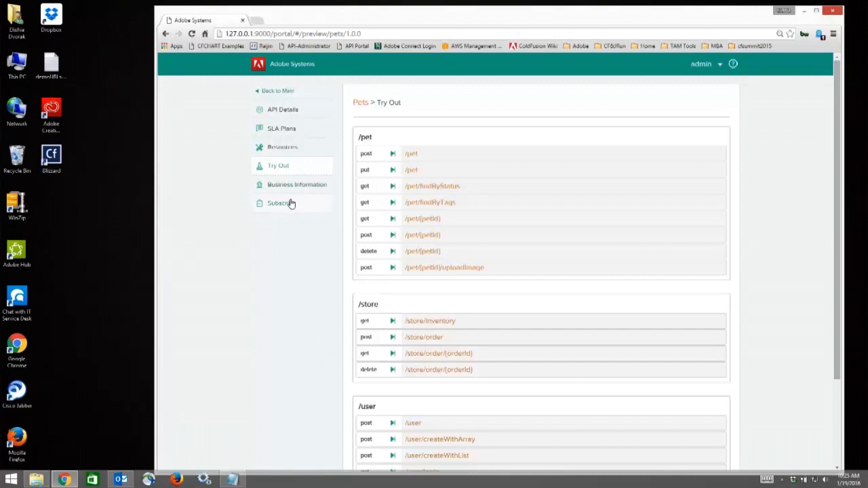
click(277, 89)
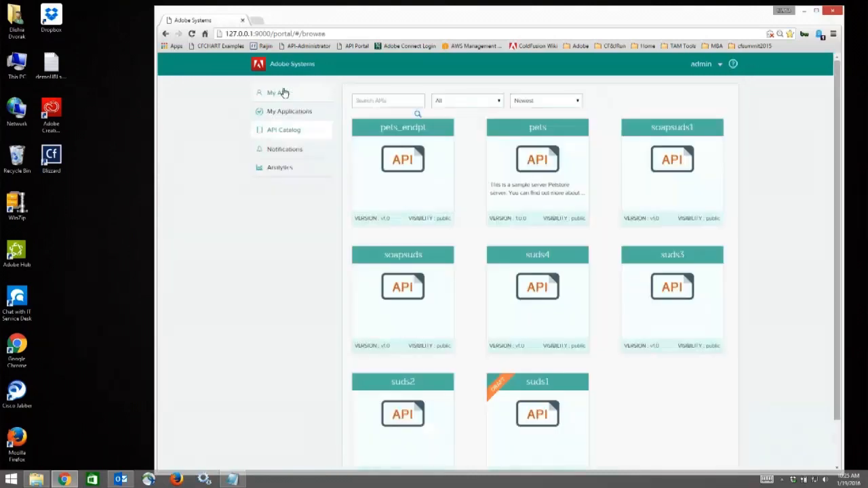
click(290, 111)
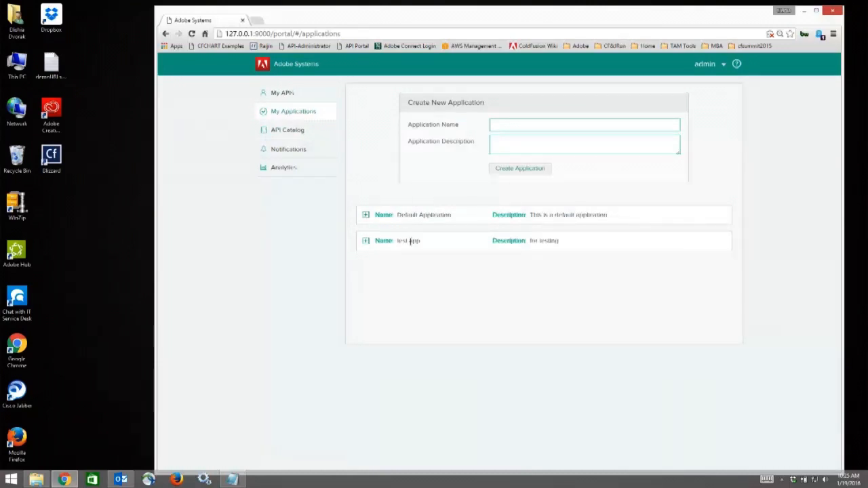
click(366, 240)
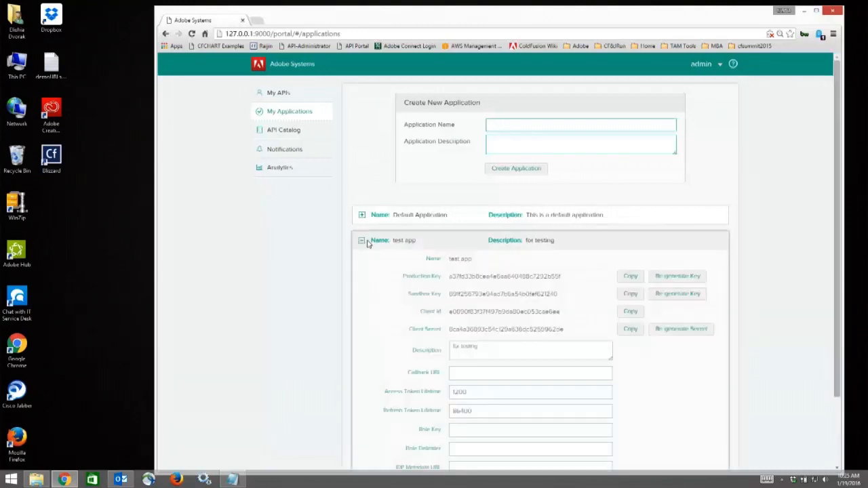
click(283, 130)
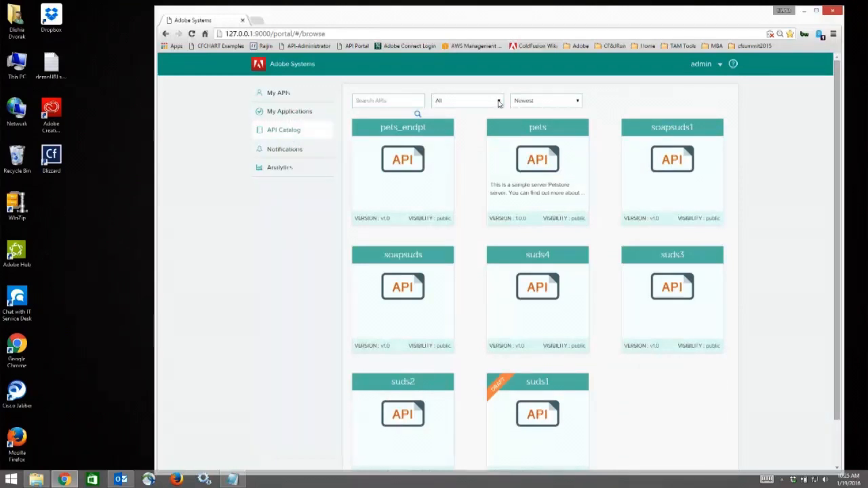
- Expand the catalog's visibility filter listing All, Public, Partner and Internal
click(467, 100)
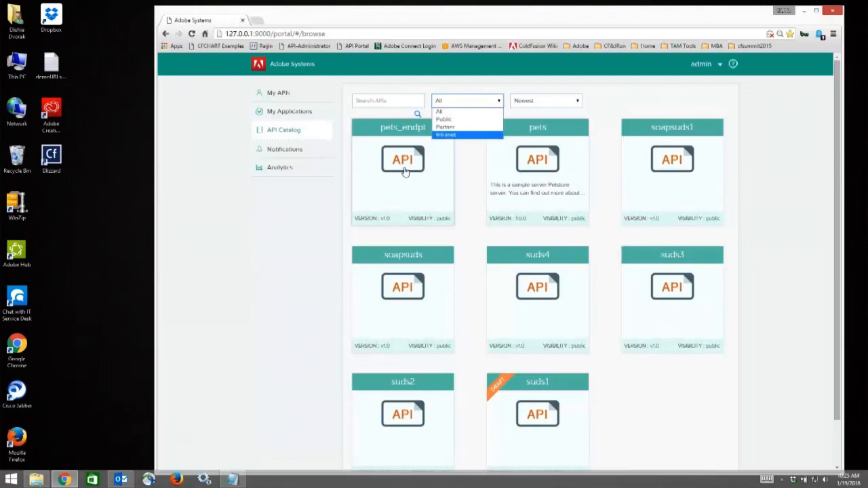
mouse_move(290, 155)
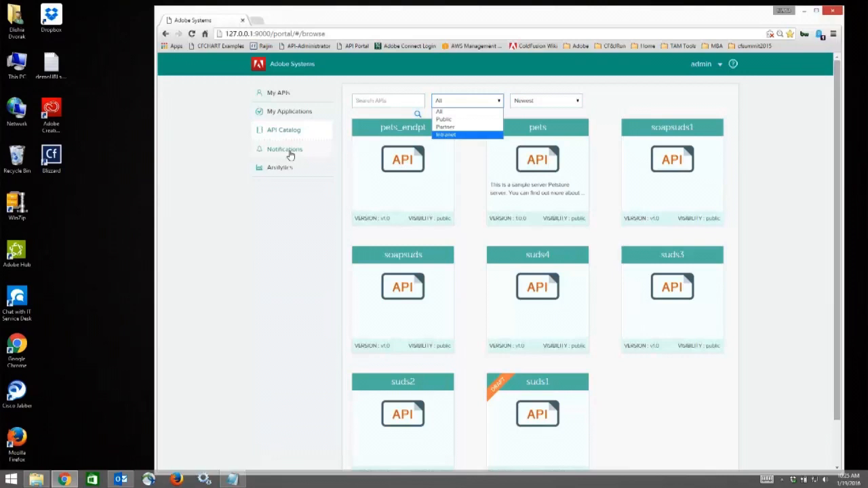
- Check Subscriber Notifications (none present), then return to My APIs with its three APIs
click(285, 149)
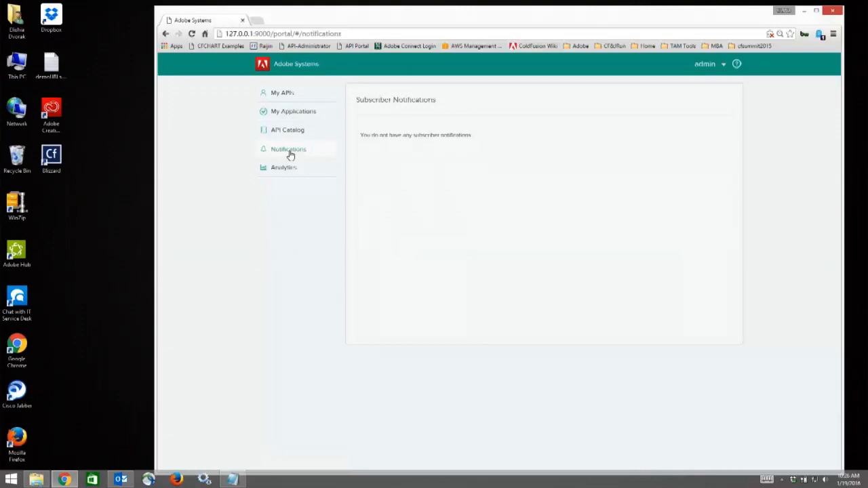
mouse_move(291, 168)
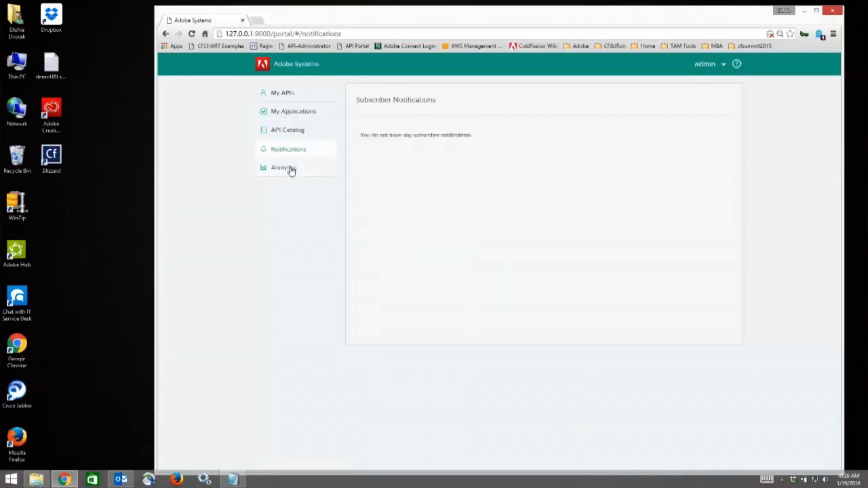
mouse_move(288, 106)
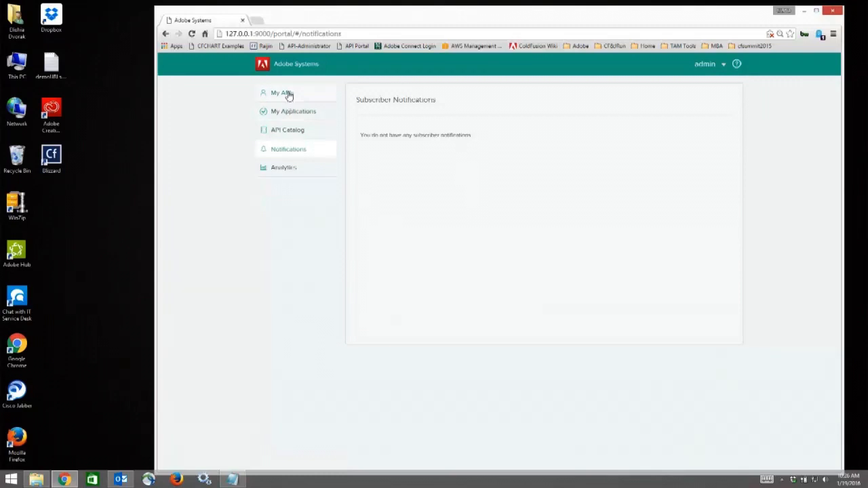
click(279, 93)
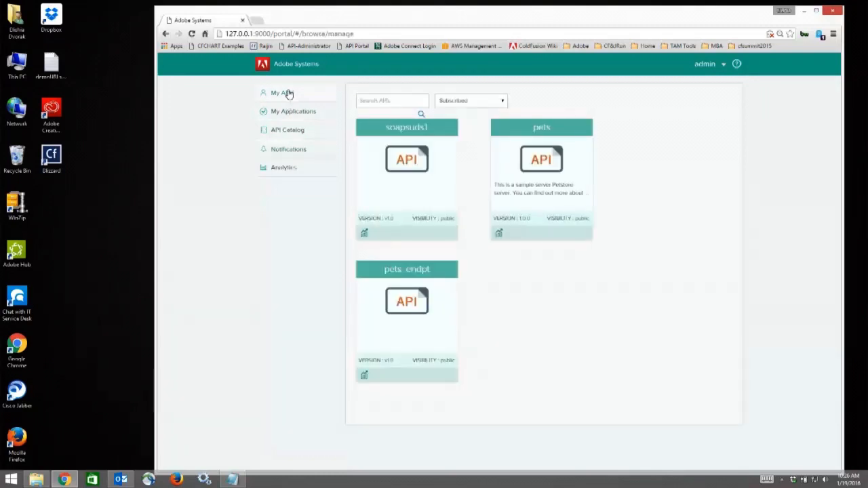